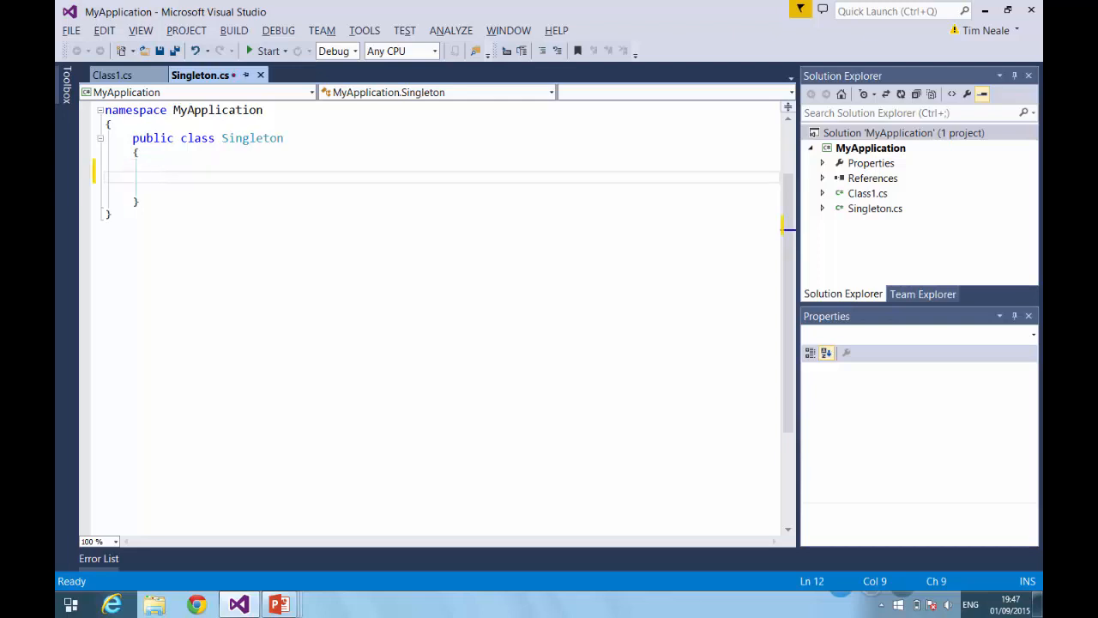
Write an empty 'private Singleton()' constructor inside the Singleton class
{"action": "type", "text": "private"}
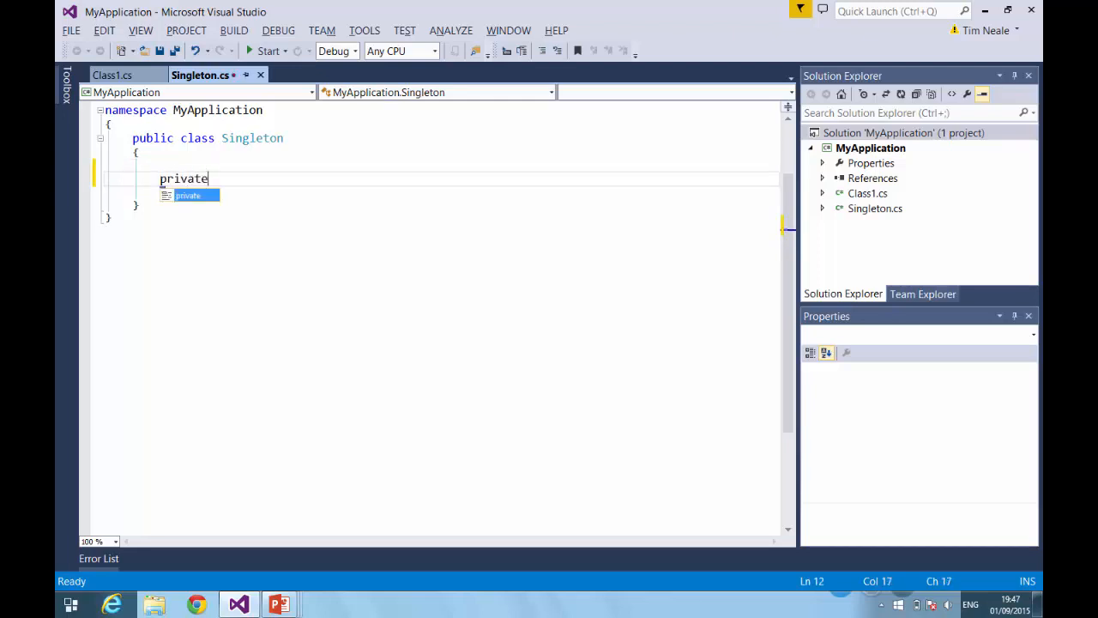
{"action": "type", "text": "Singl"}
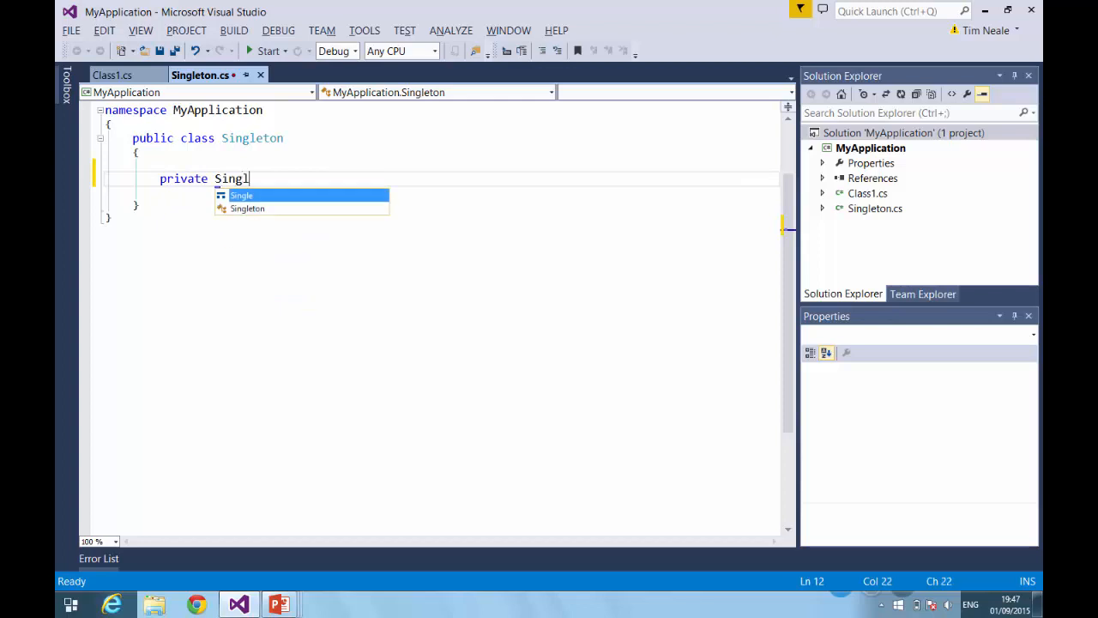
{"action": "type", "text": "eton()"}
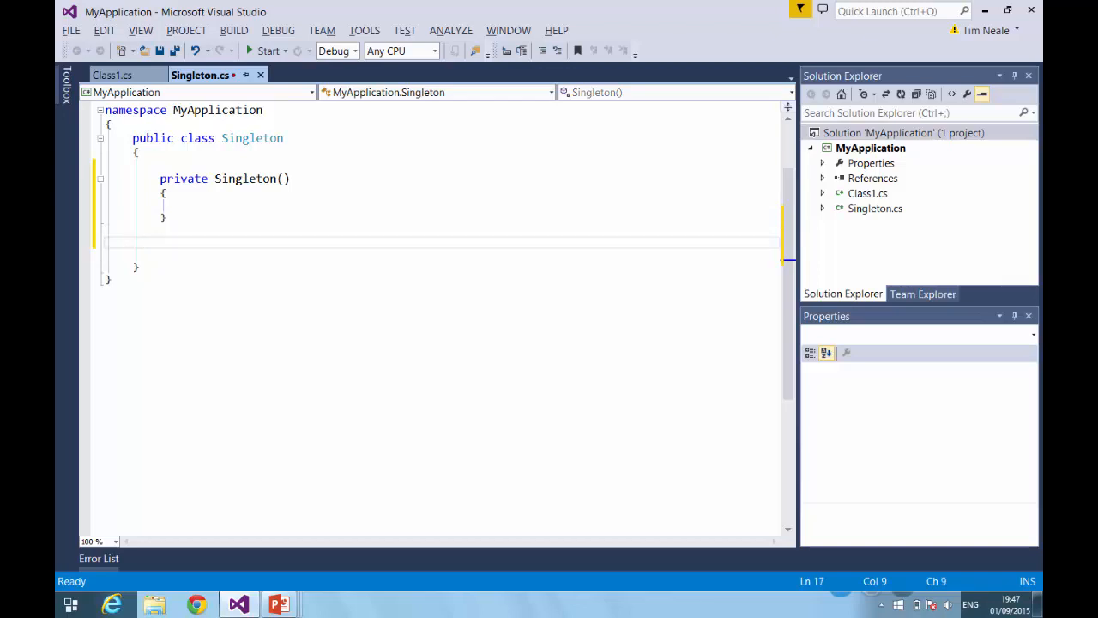
Add 'public static Singleton Instance' below the constructor, with an empty get accessor
{"action": "type", "text": "private stat"}
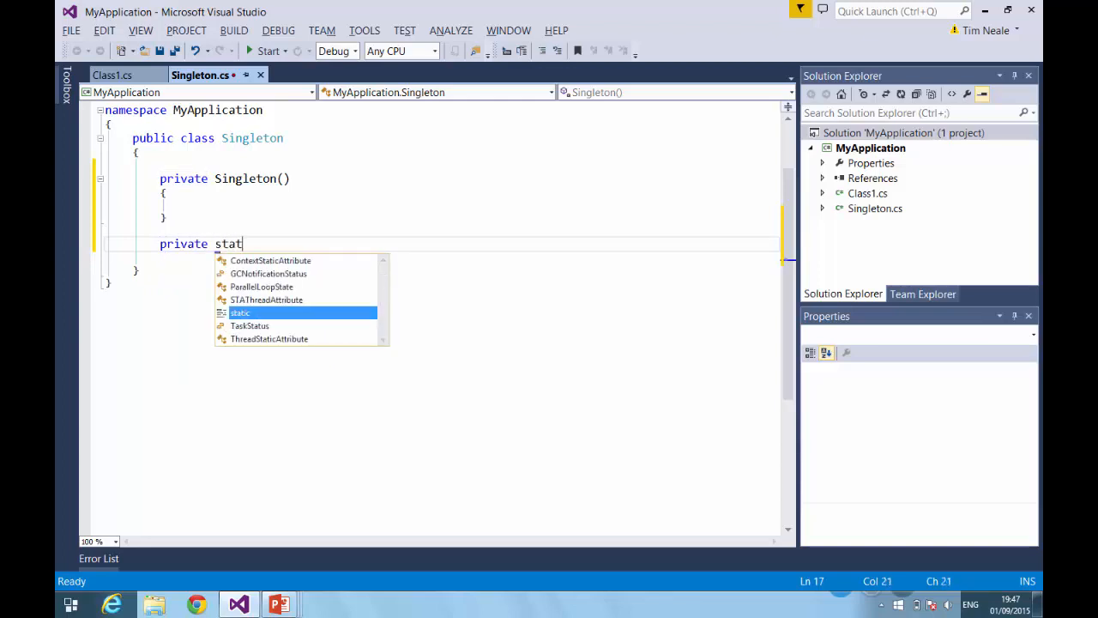
{"action": "type", "text": "ic"}
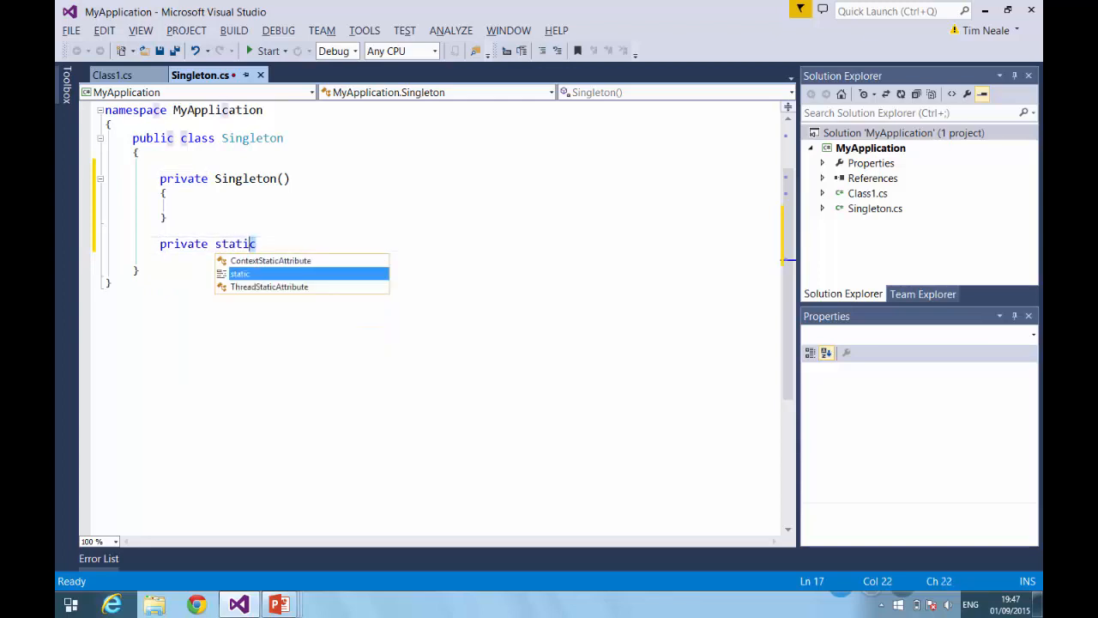
{"action": "type", "text": "public"}
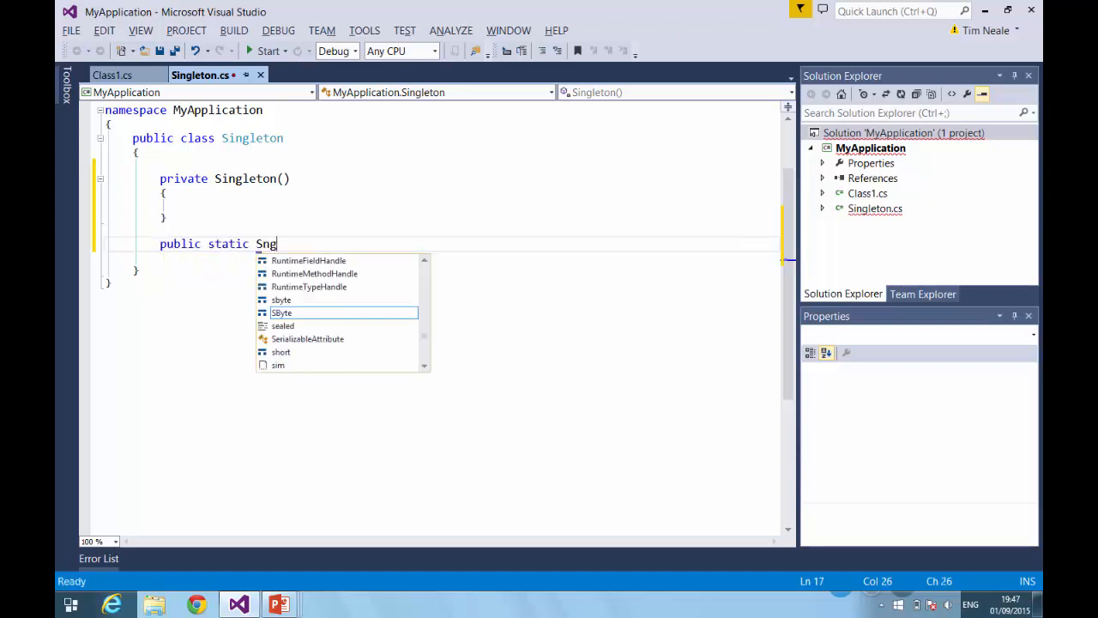
{"action": "type", "text": "Singleton"}
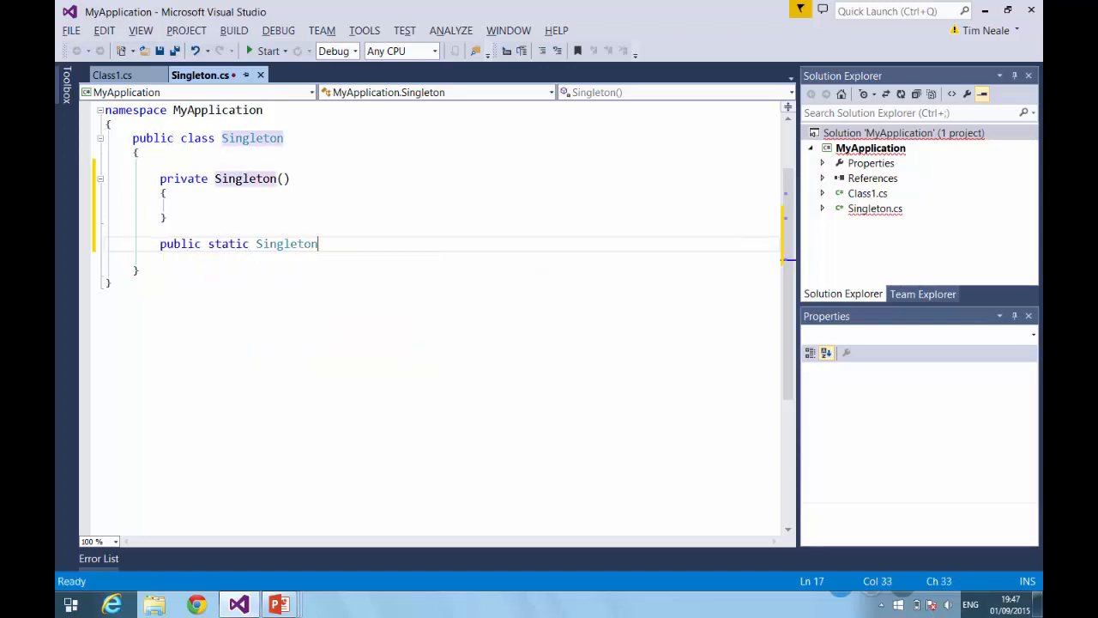
{"action": "type", "text": "Instance"}
{"action": "type", "text": "get"}
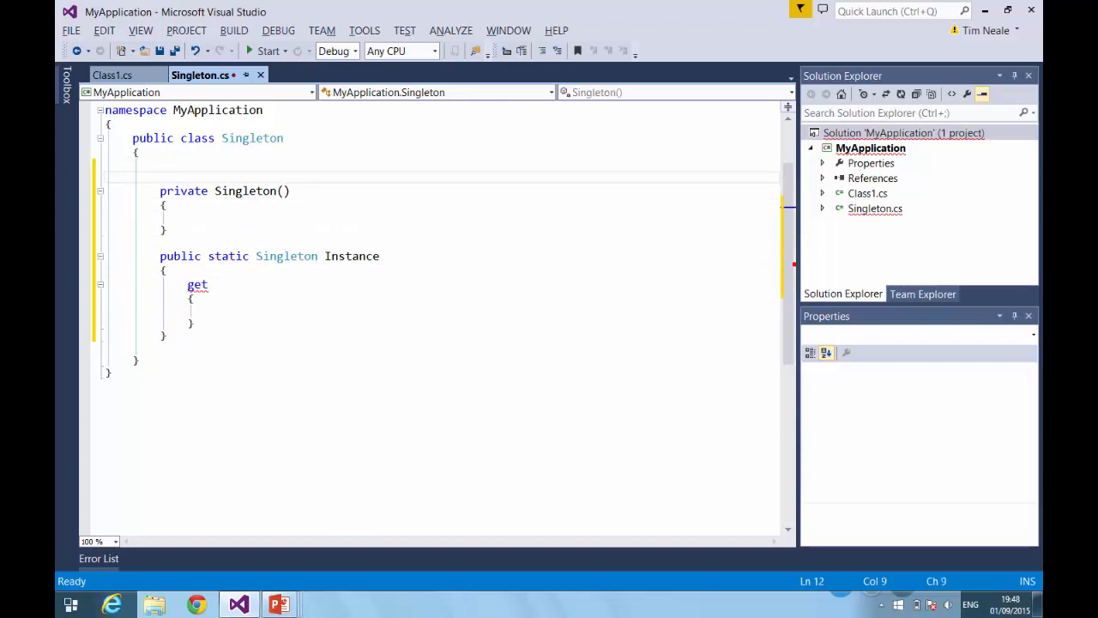
Declare 'private static Singleton _instance;' and begin 'if (_instance ==' in the getter
{"action": "type", "text": "private"}
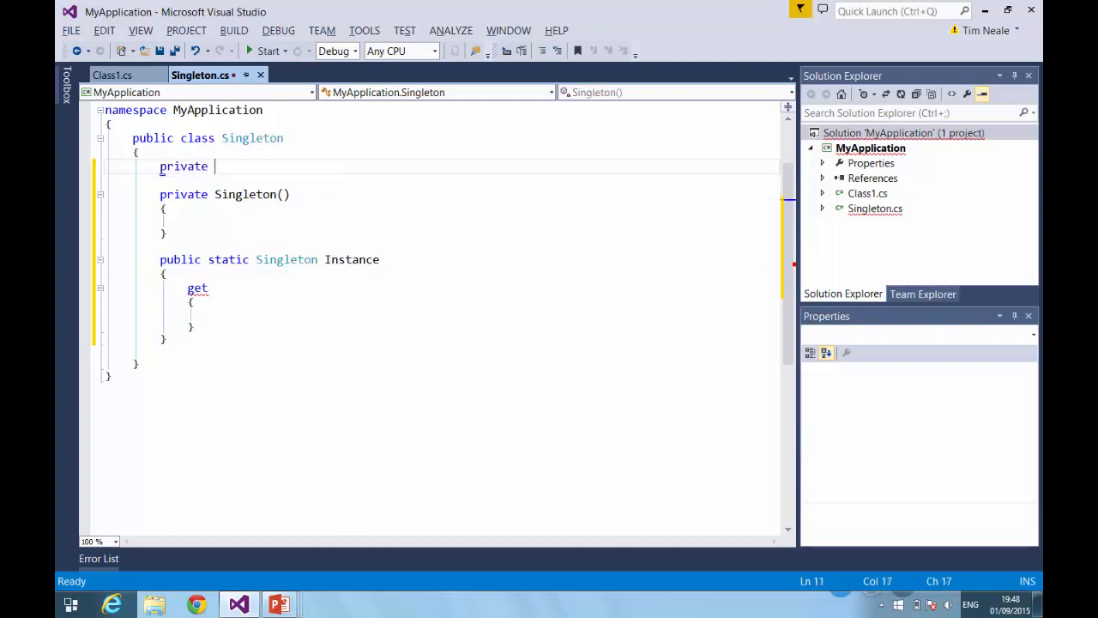
{"action": "type", "text": "sti"}
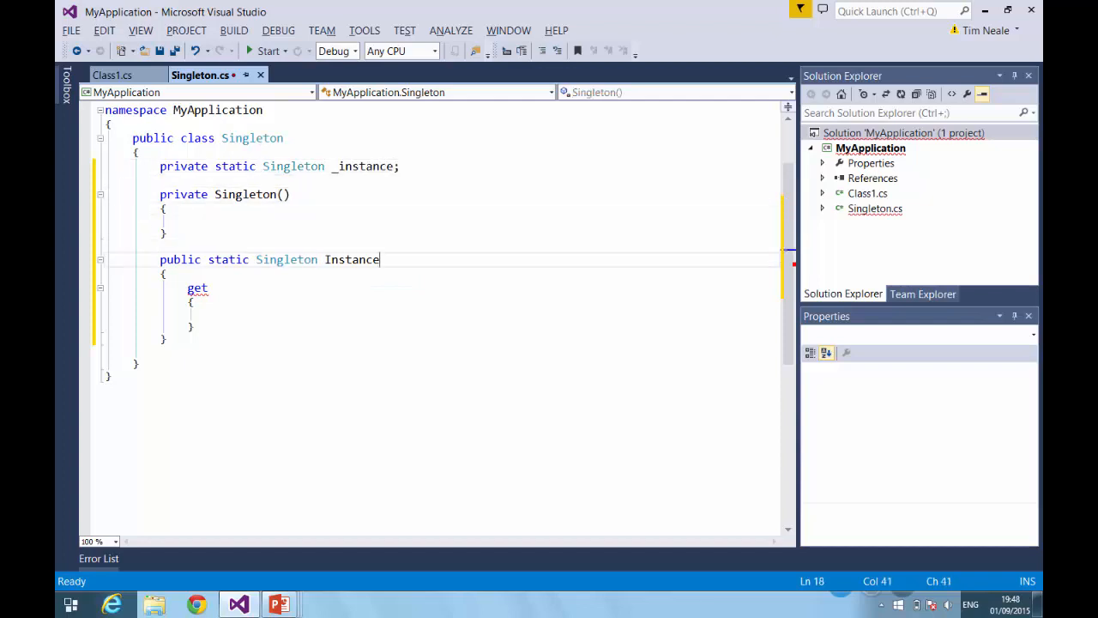
{"action": "left_click", "coordinate": [214, 313]}
{"action": "type", "text": "if (_instance ="}
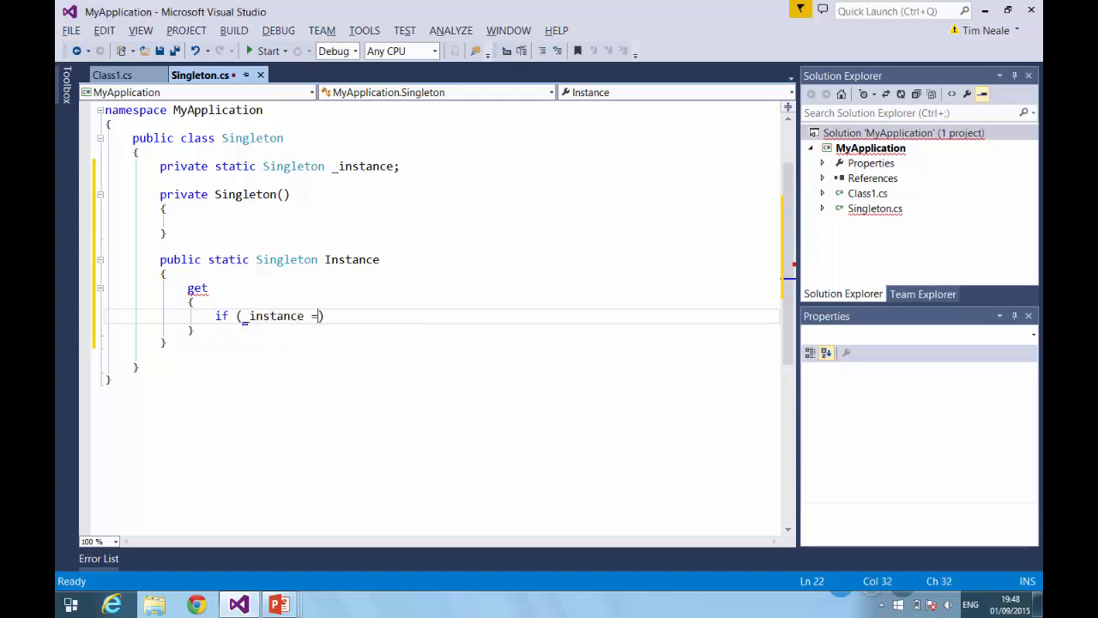
Complete 'if (_instance == null) { _instance = new Singleton(); }' followed by 'return _instance;'
{"action": "type", "text": "= null)"}
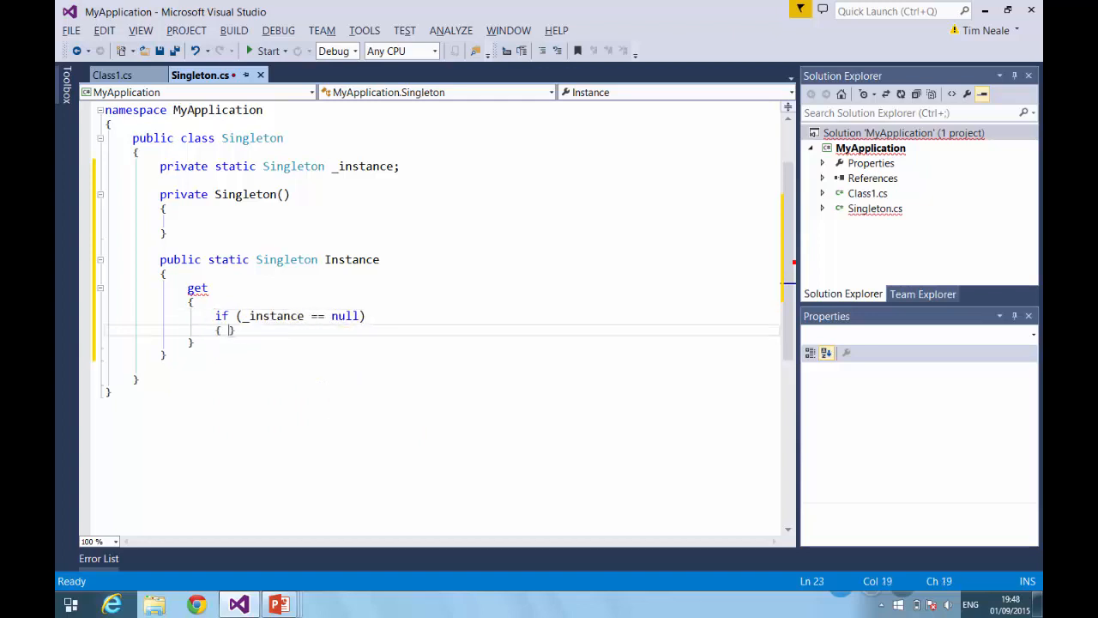
{"action": "type", "text": "_instance"}
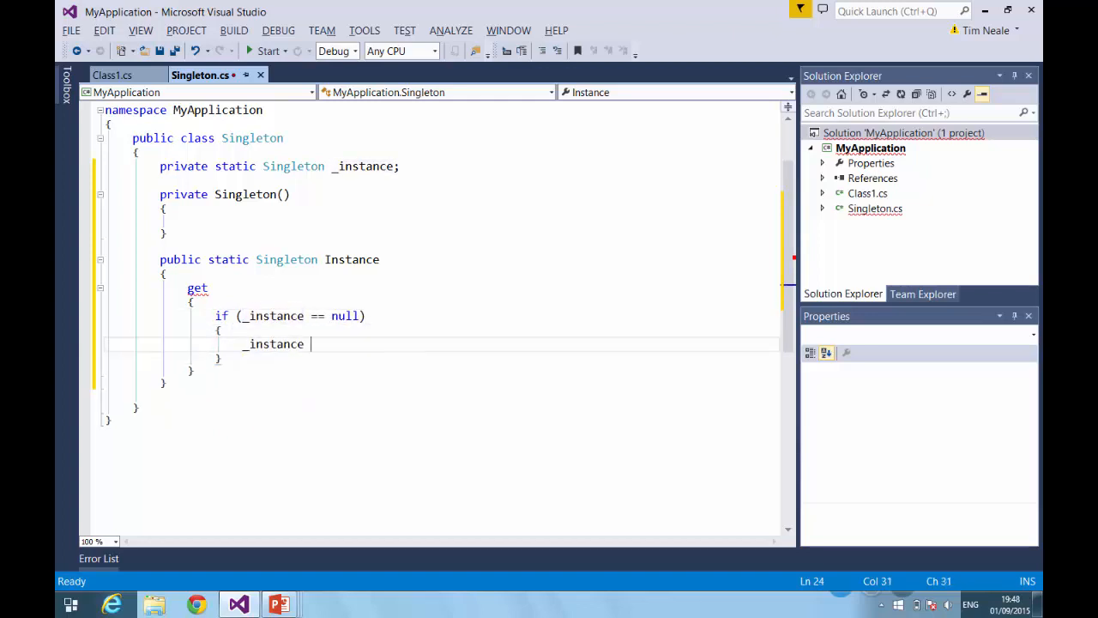
{"action": "type", "text": "= S"}
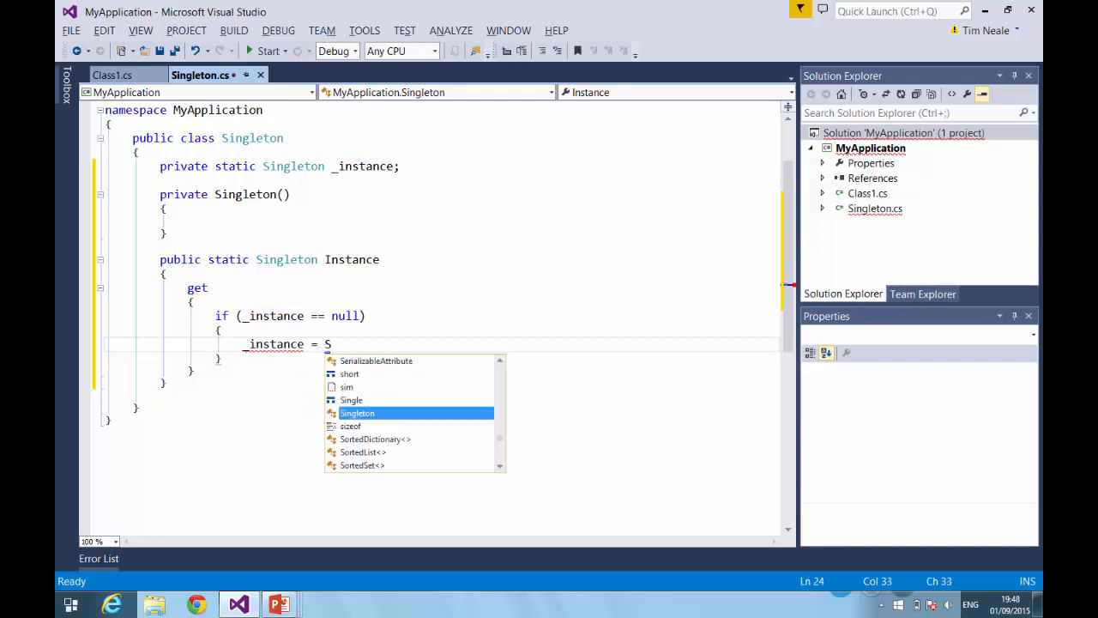
{"action": "type", "text": "new Sing"}
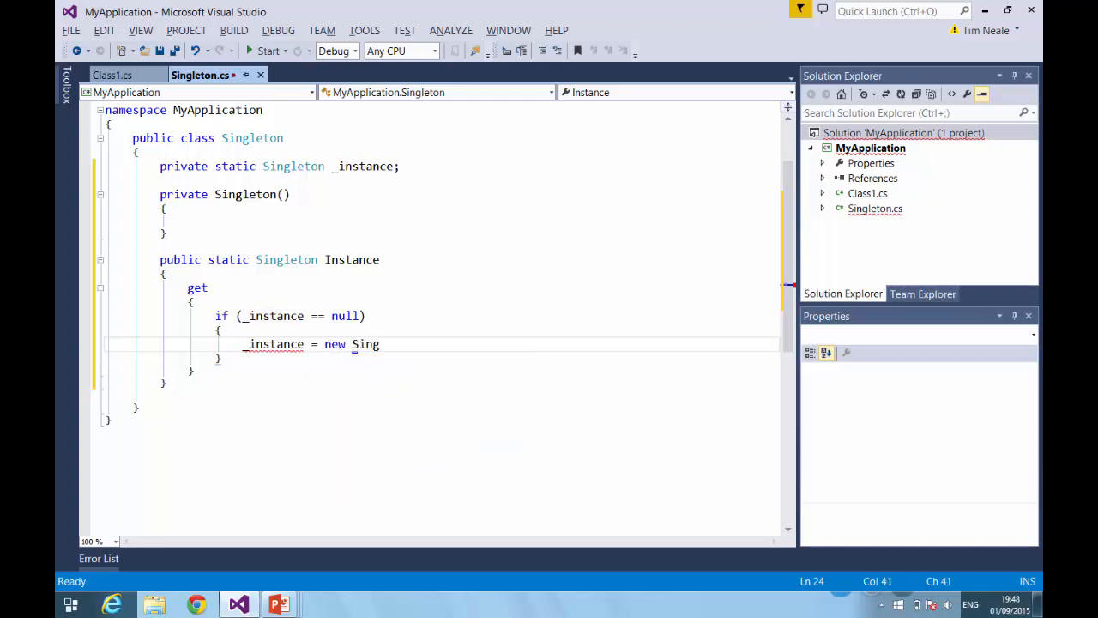
{"action": "type", "text": "leton();"}
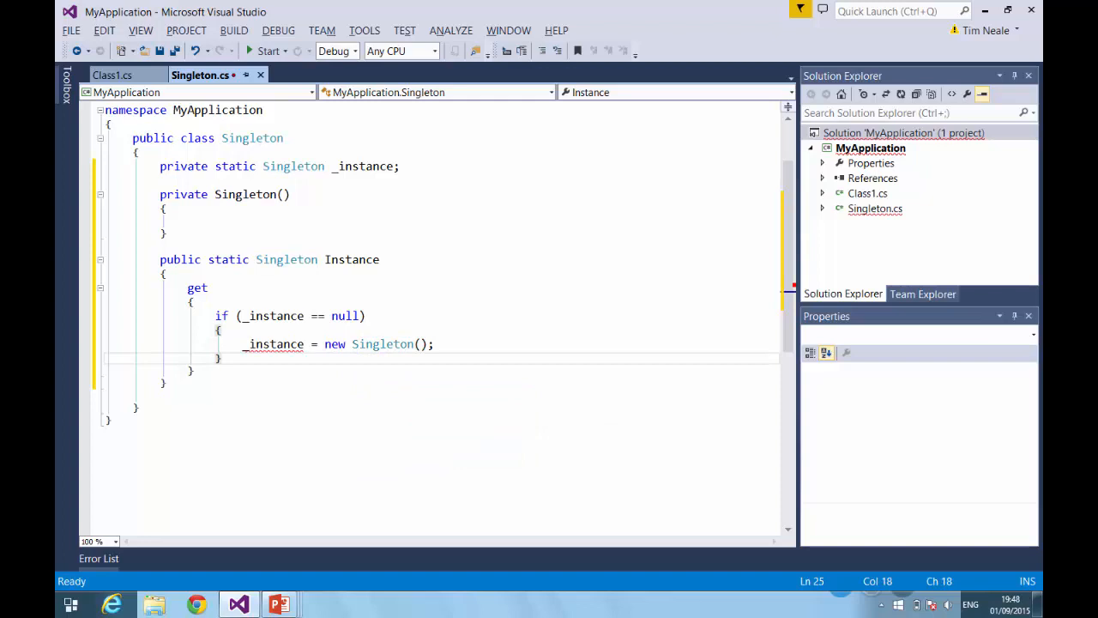
{"action": "type", "text": "return _instance;"}
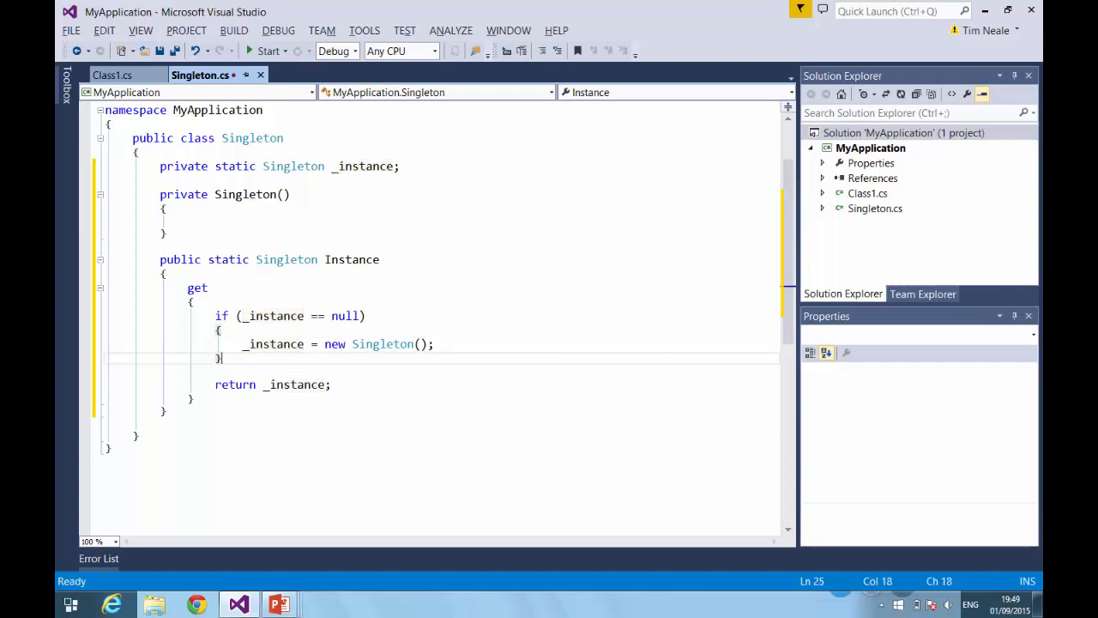
Enclose the null check in 'lock (_instance)' and begin an 'if' above it
{"action": "left_click", "coordinate": [193, 301]}
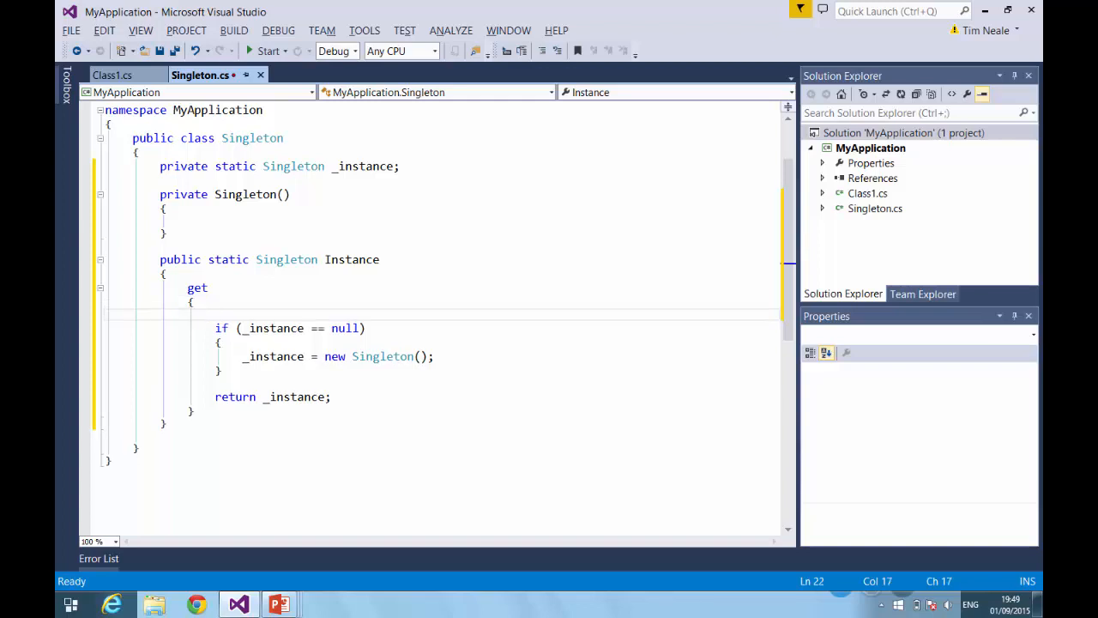
{"action": "type", "text": "lock("}
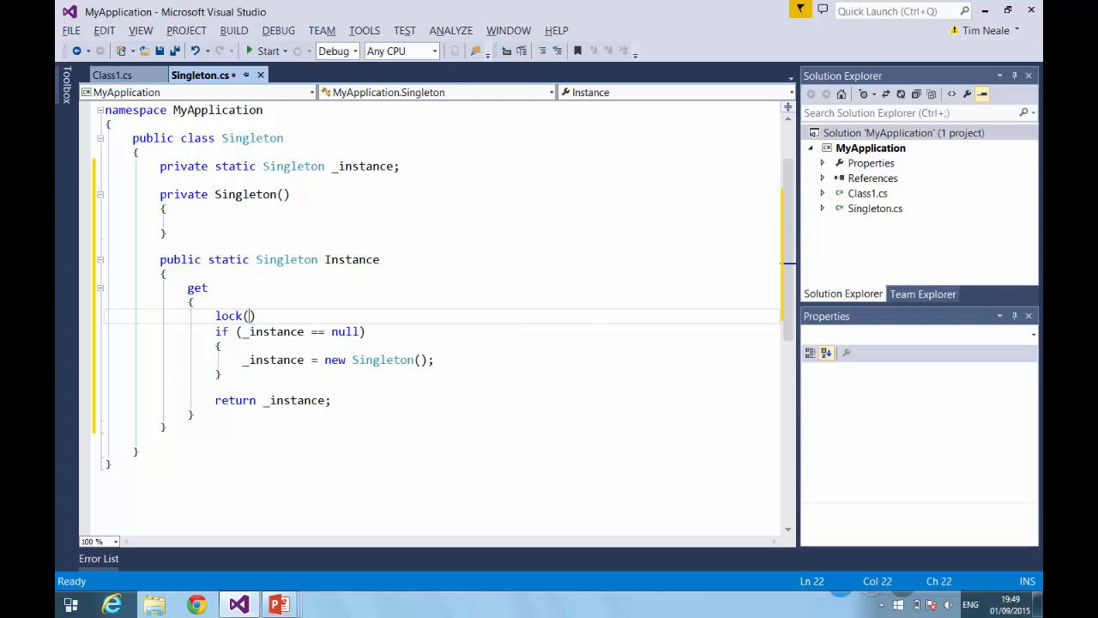
{"action": "type", "text": "_instance"}
{"action": "type", "text": "if"}
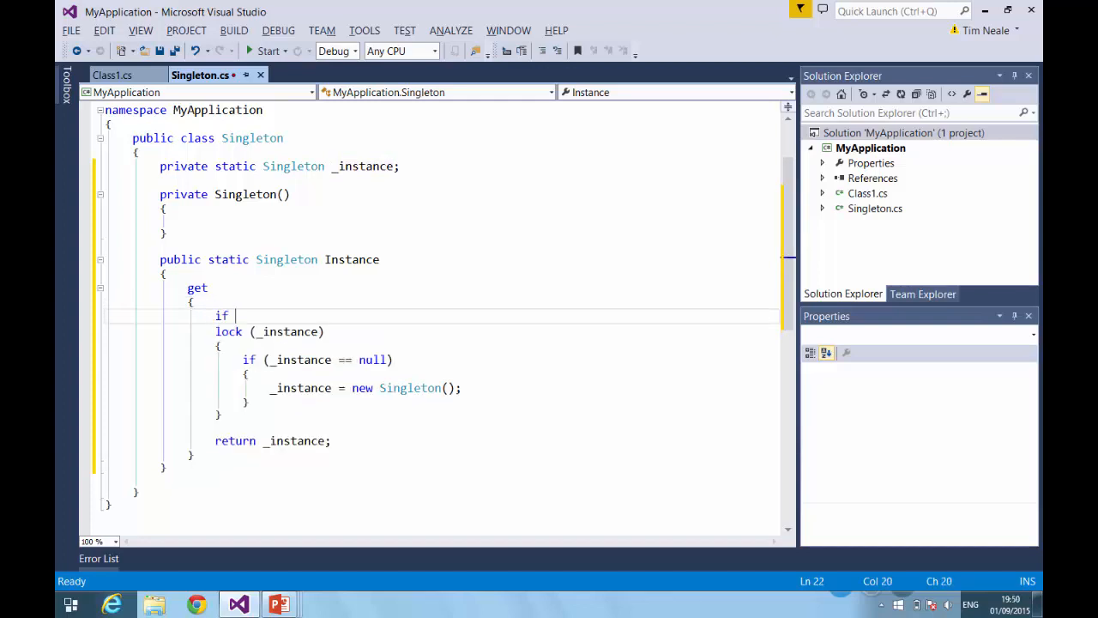
Type '(_instance)' as the outer if condition above the lock
{"action": "type", "text": "(_instance)"}
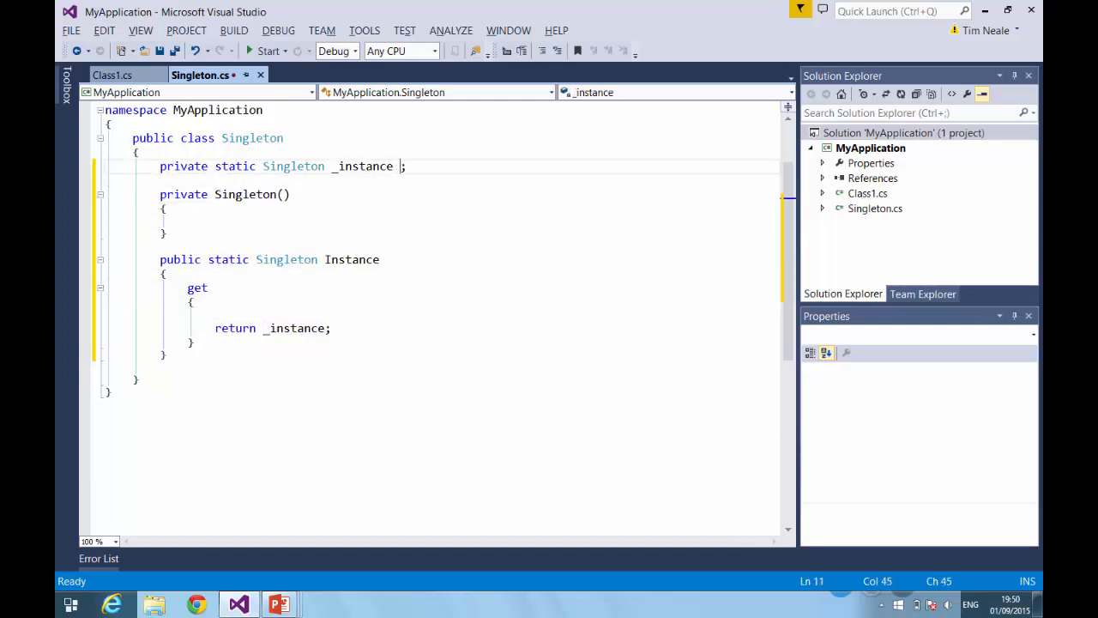
Append '= new Singleton();' to the _instance field declaration
{"action": "type", "text": "="}
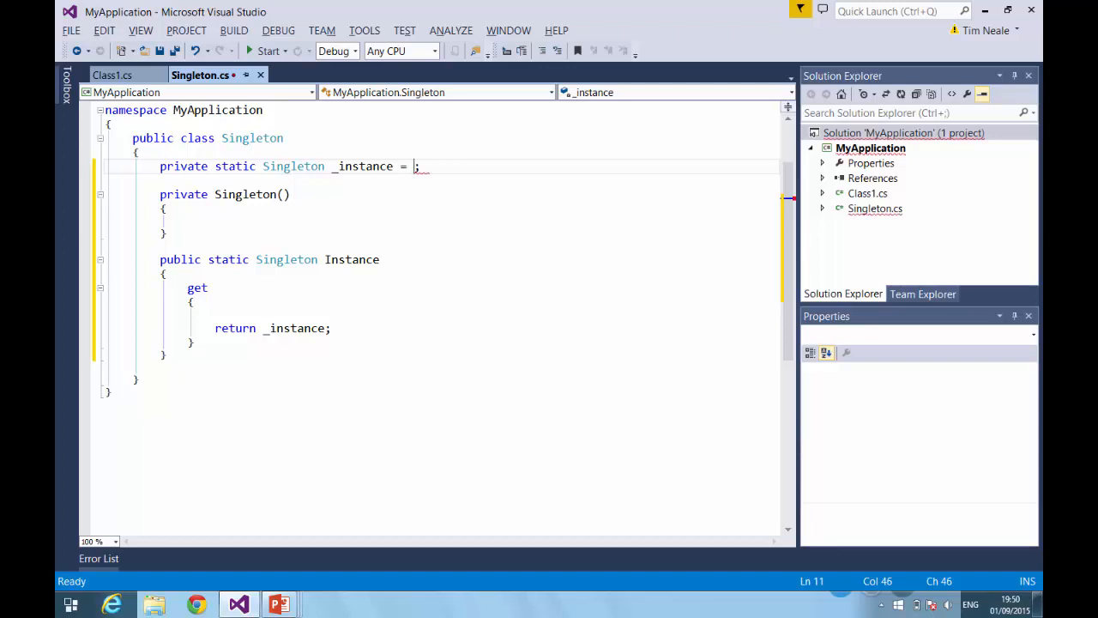
{"action": "type", "text": "new Singleton("}
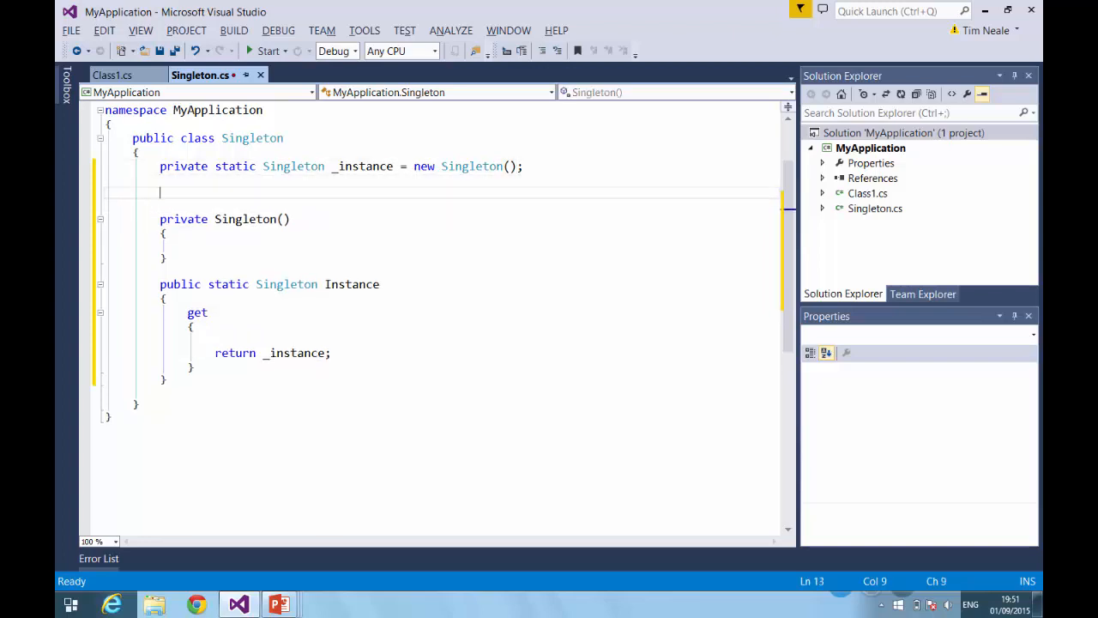
Add 'private static Singleton()' with an empty body above the private constructor
{"action": "type", "text": "private"}
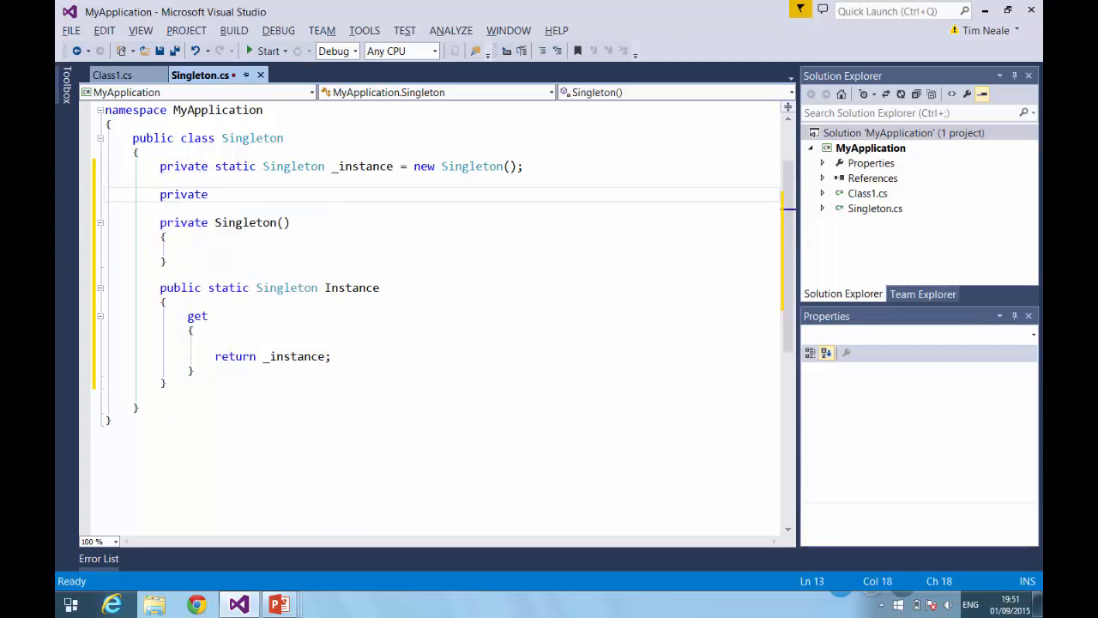
{"action": "type", "text": "static"}
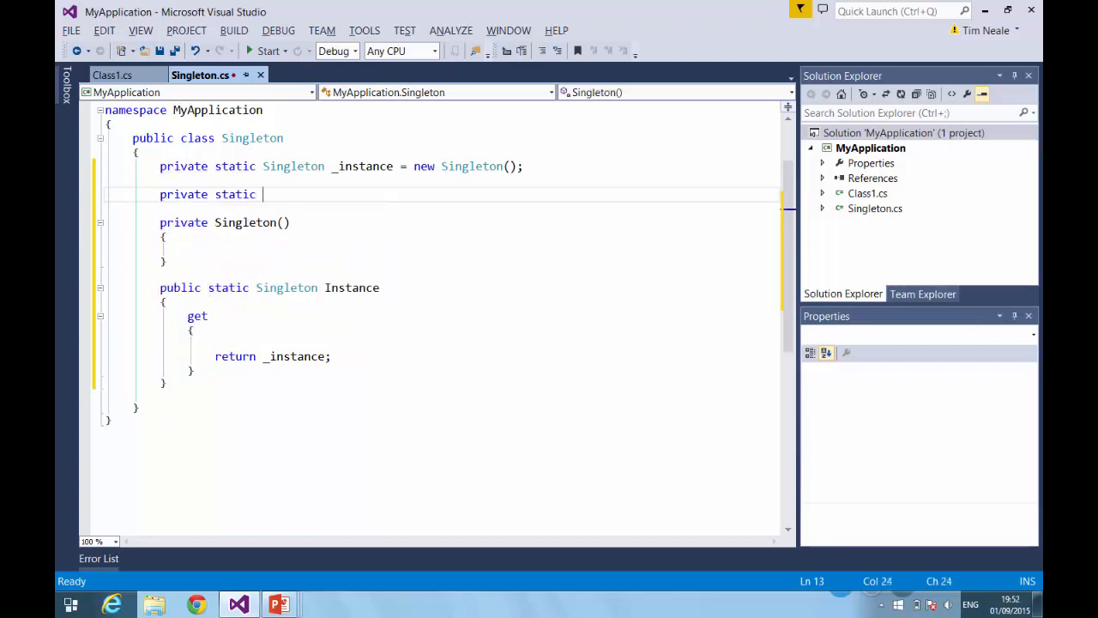
{"action": "type", "text": "Singleton()"}
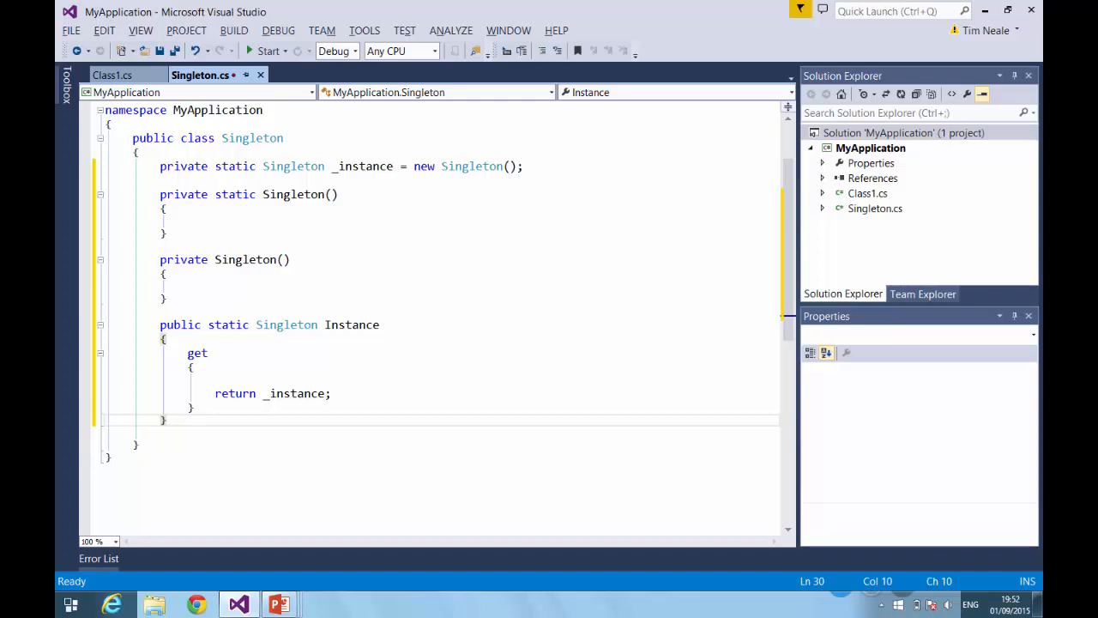
Write 'public static int Number { get { return 2; } }' below Instance
{"action": "type", "text": "public int"}
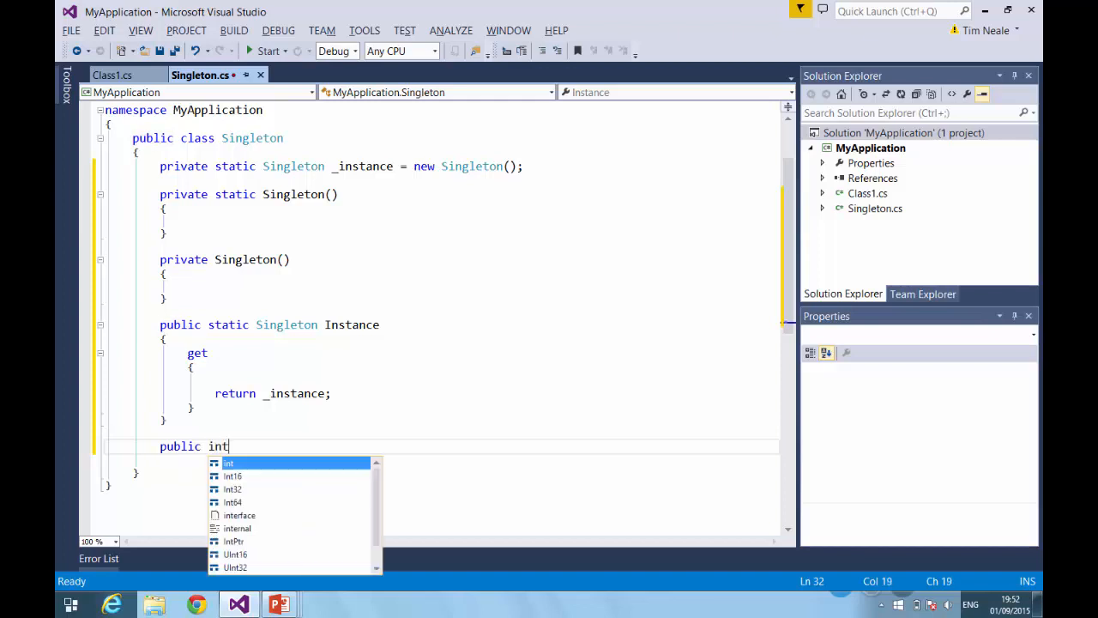
{"action": "type", "text": "Number"}
{"action": "type", "text": "get"}
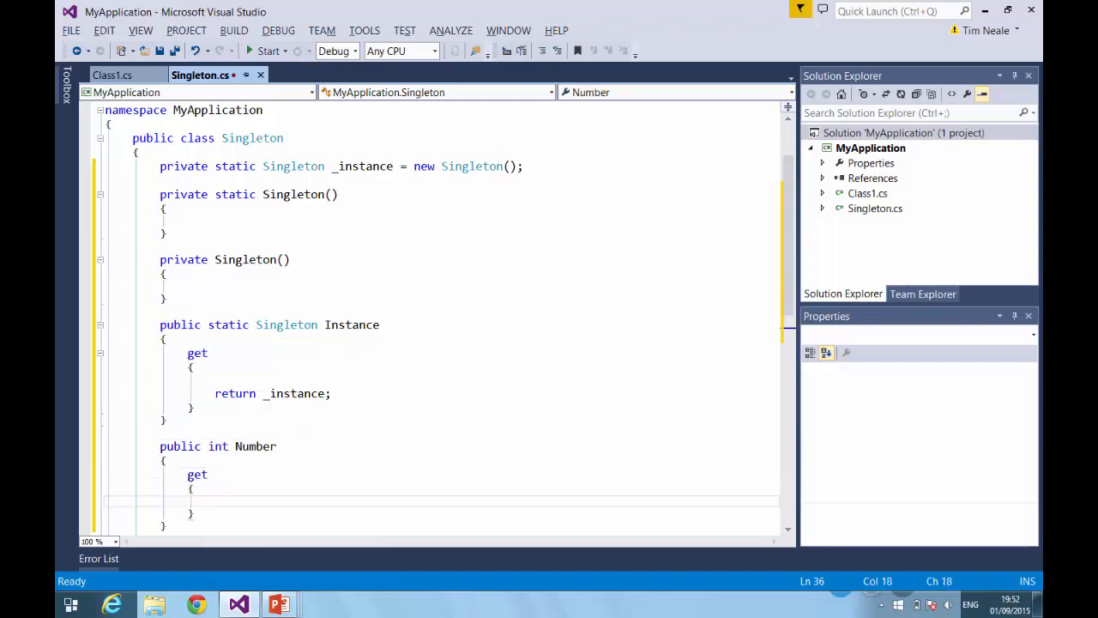
{"action": "type", "text": "return 2;"}
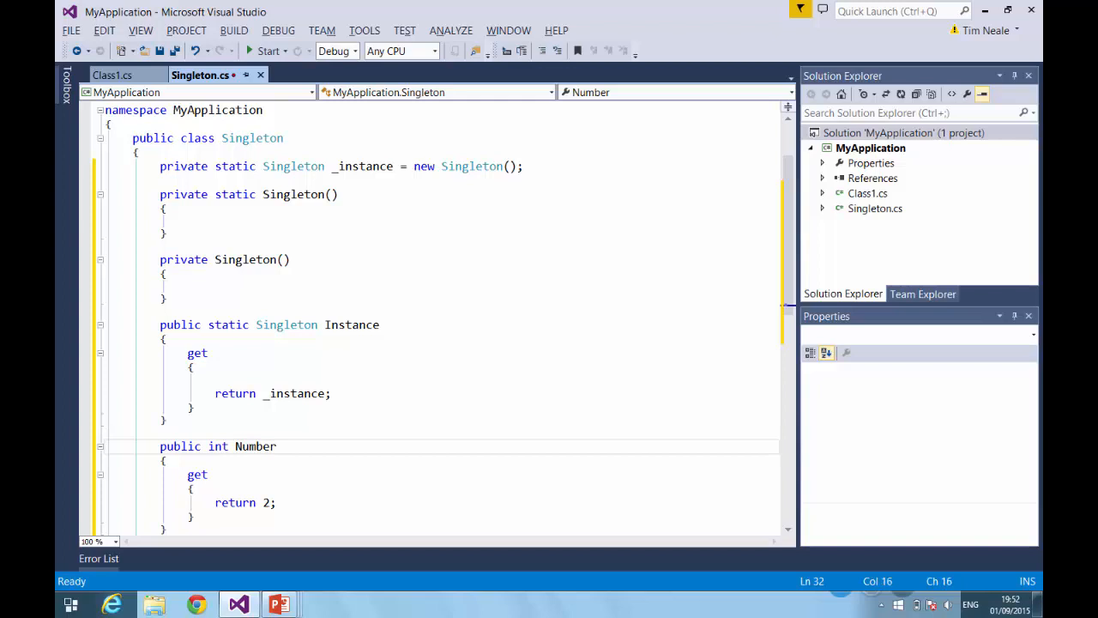
{"action": "type", "text": "static"}
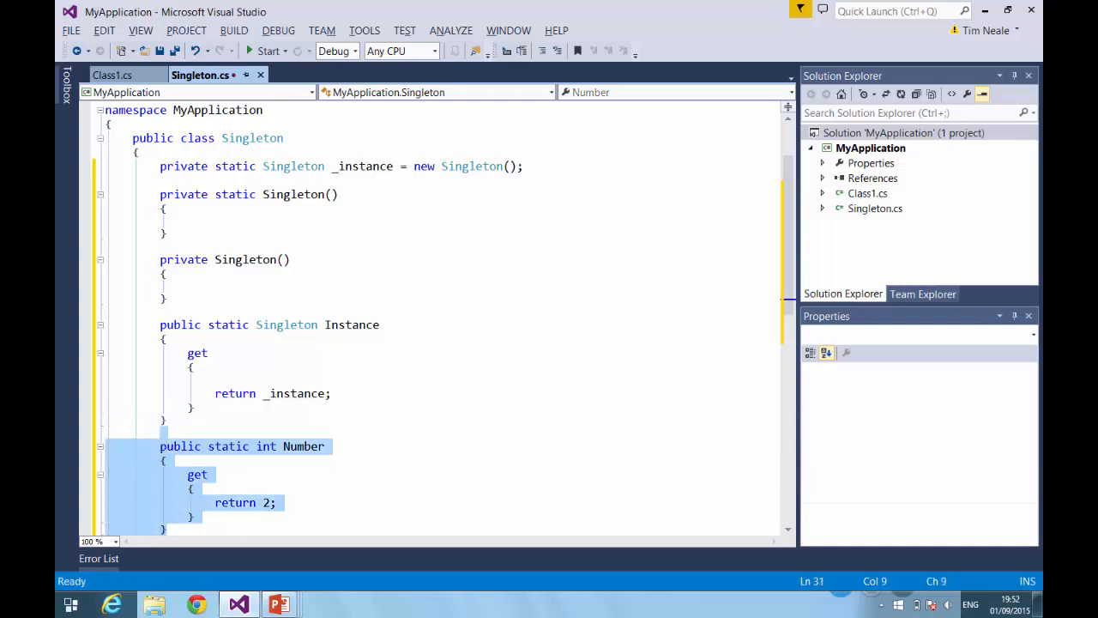
Delete the Number property and the static Singleton() constructor
{"action": "key", "text": "Delete"}
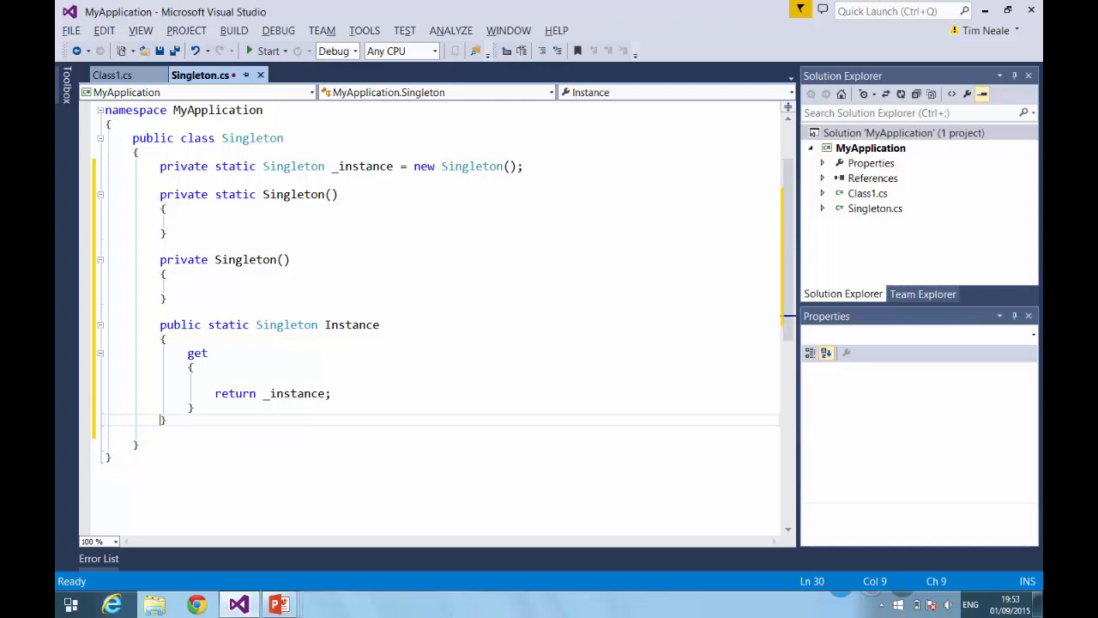
{"action": "left_click", "coordinate": [215, 286]}
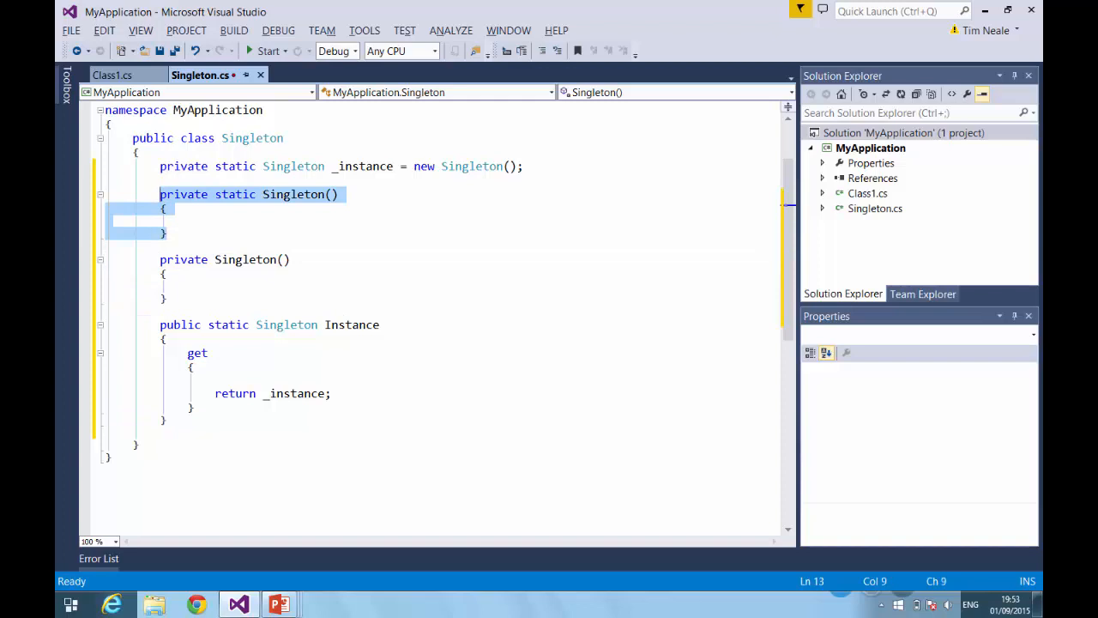
{"action": "key", "text": "Delete"}
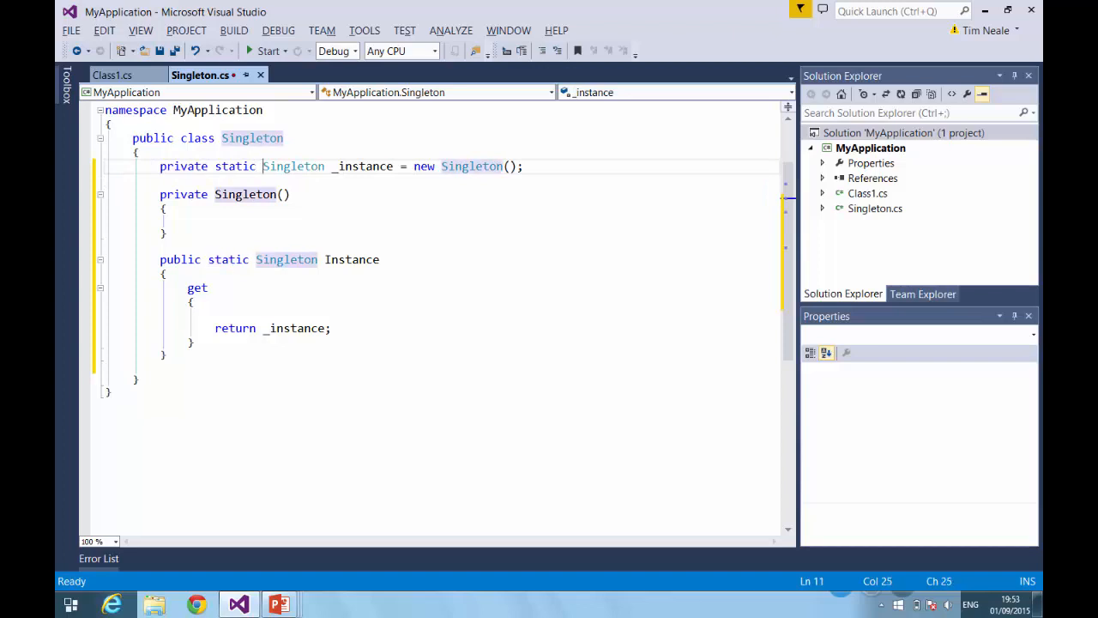
Retype the _instance field as Lazy<Singleton>, initialized with new Lazy<Singleton>(() => new Singleton())
{"action": "type", "text": "Lazy<"}
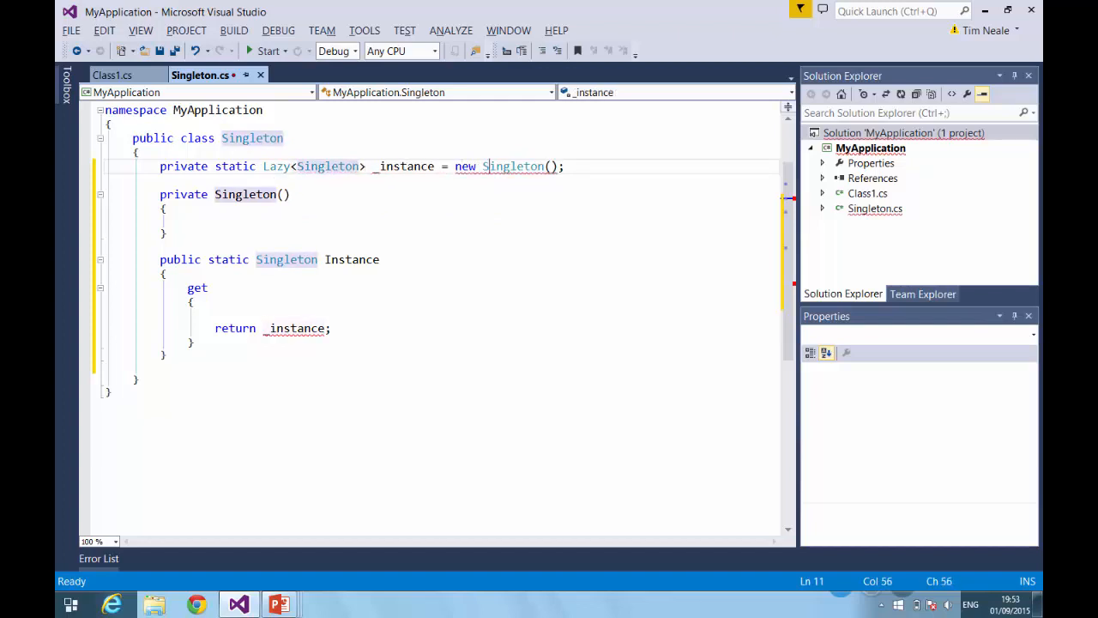
{"action": "type", "text": "Lazy<"}
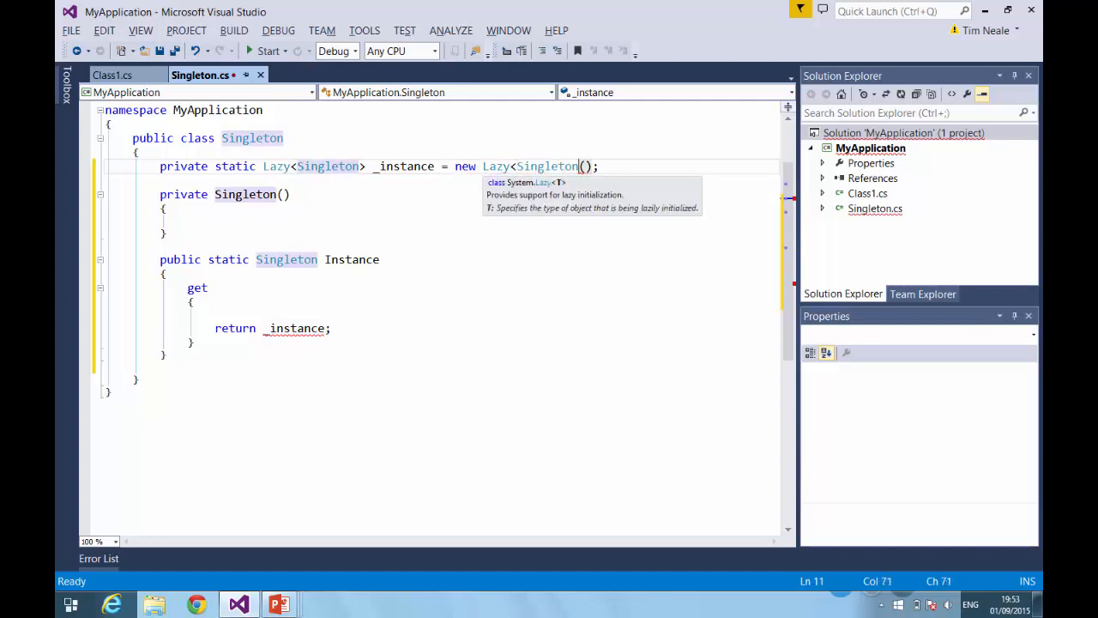
{"action": "type", "text": ">"}
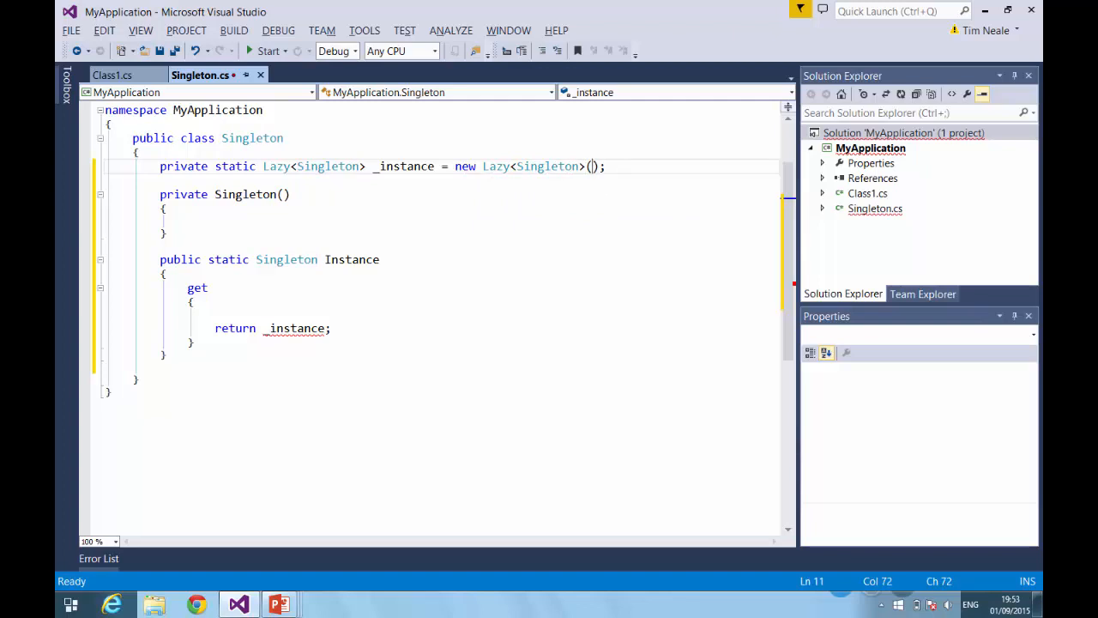
{"action": "type", "text": "("}
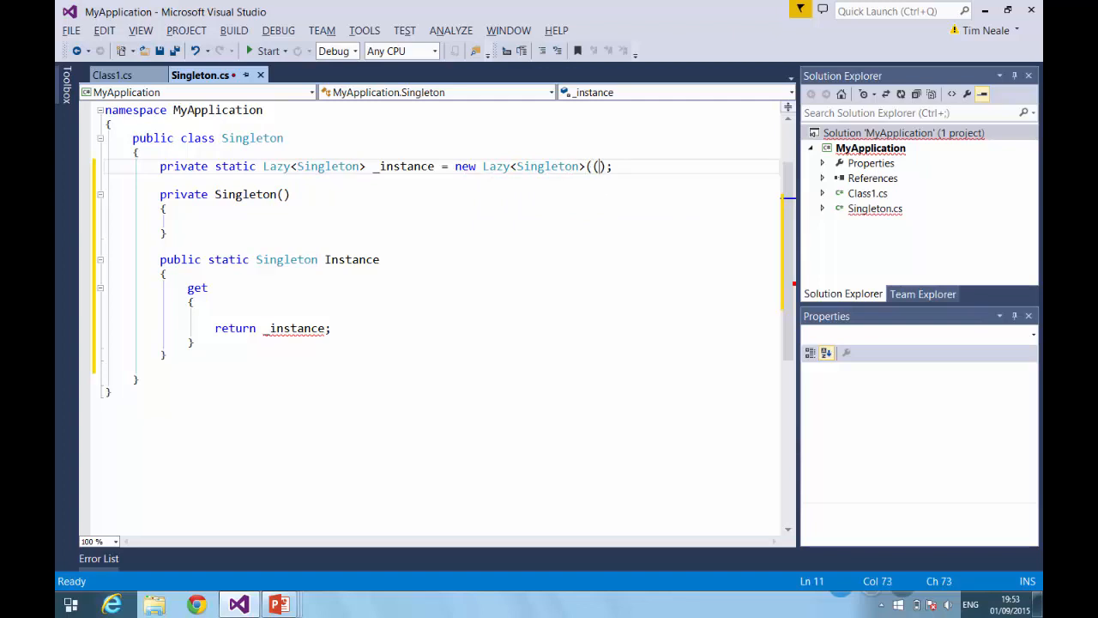
{"action": "type", "text": "()=>"}
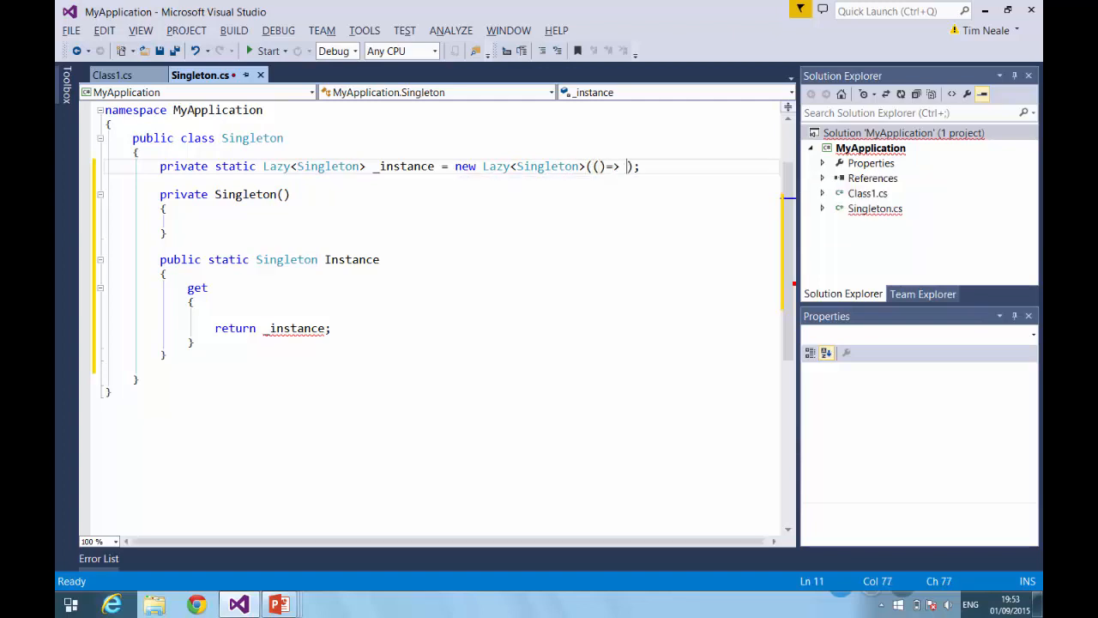
{"action": "type", "text": "new Singleton)"}
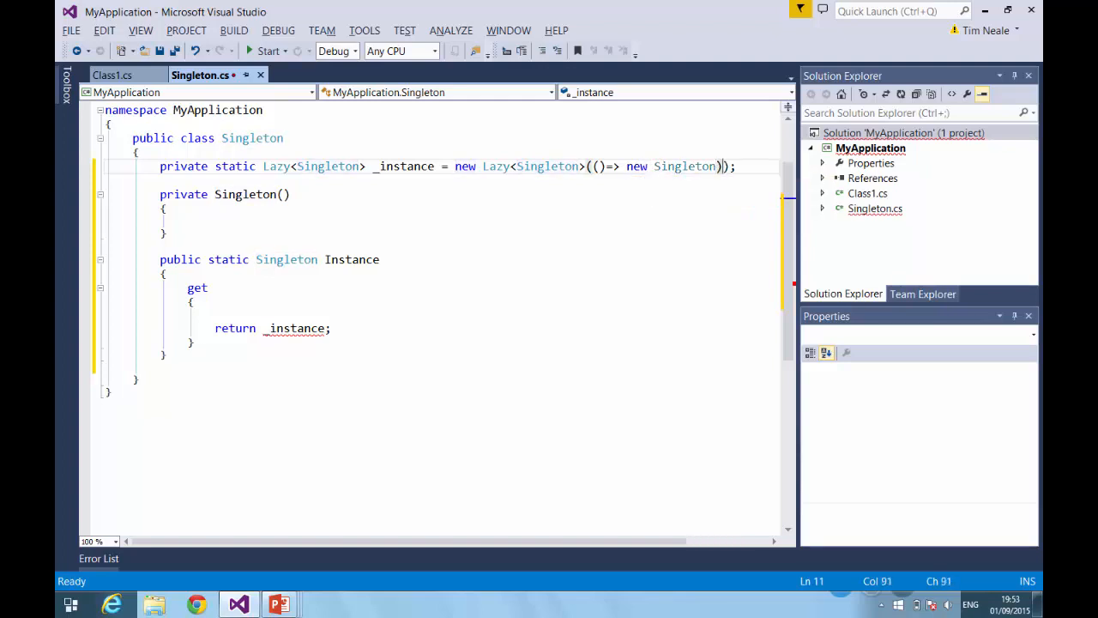
{"action": "type", "text": "()"}
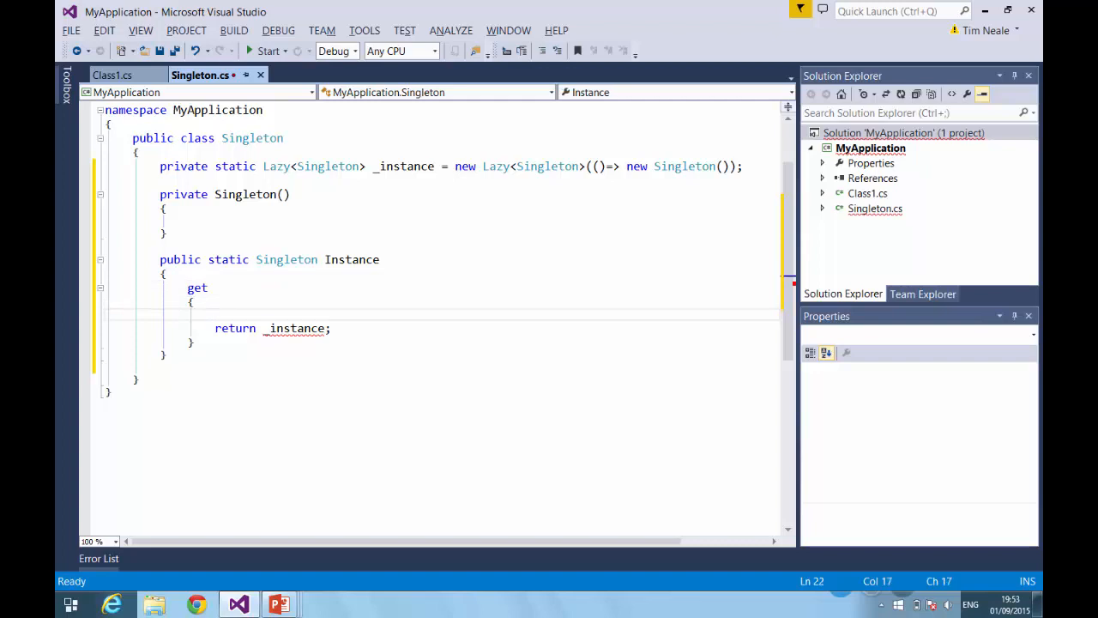
{"action": "type", "text": "."}
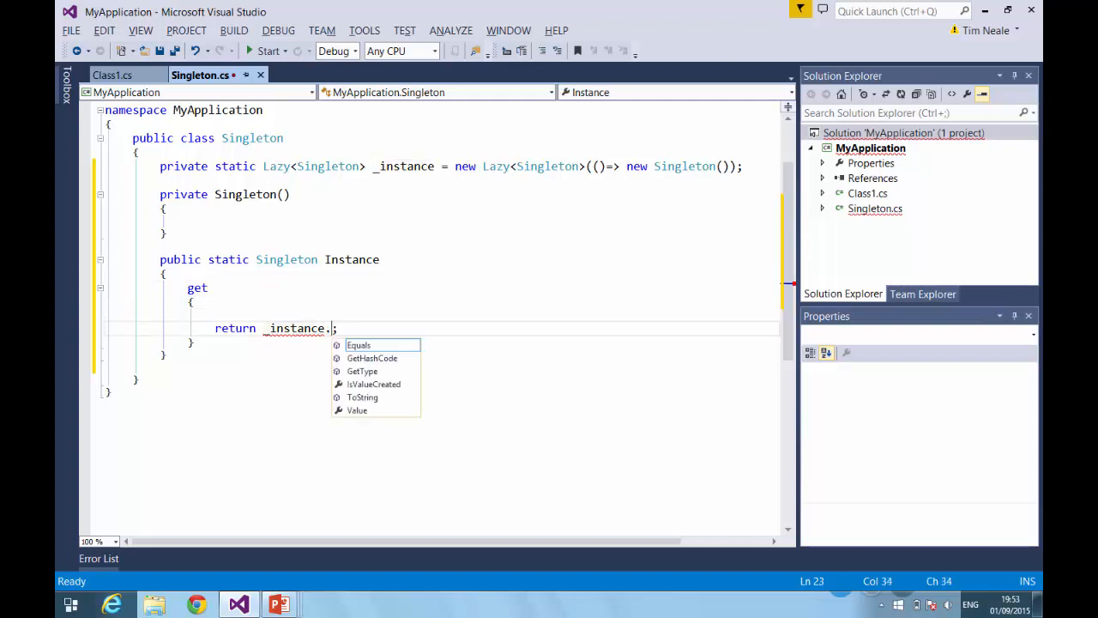